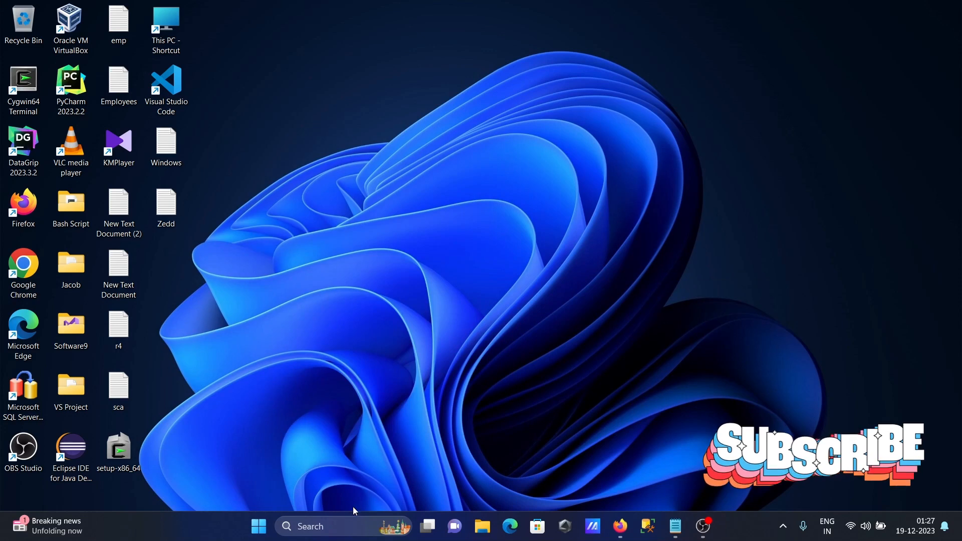
Search Windows for 'psql' and launch the SQL Shell (psql) app
text(p)
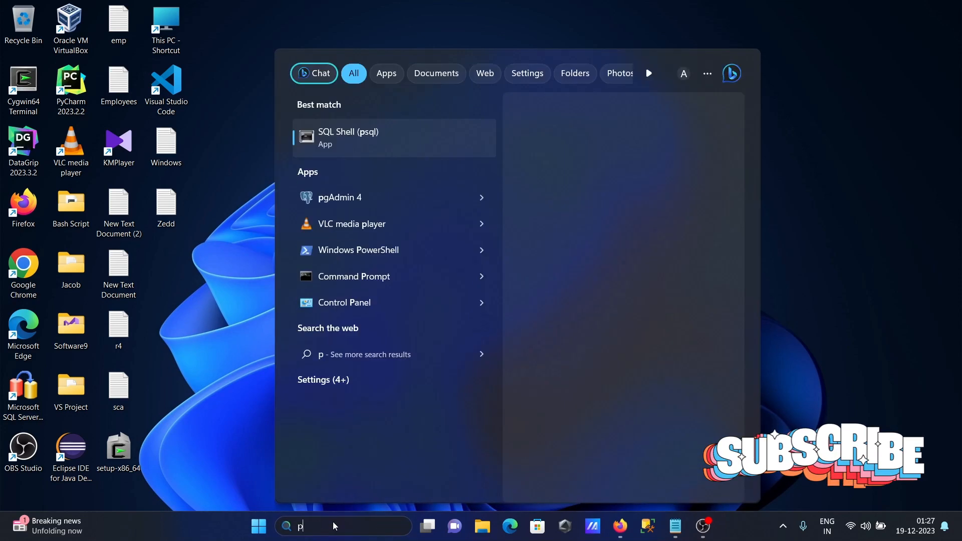
text(sql)
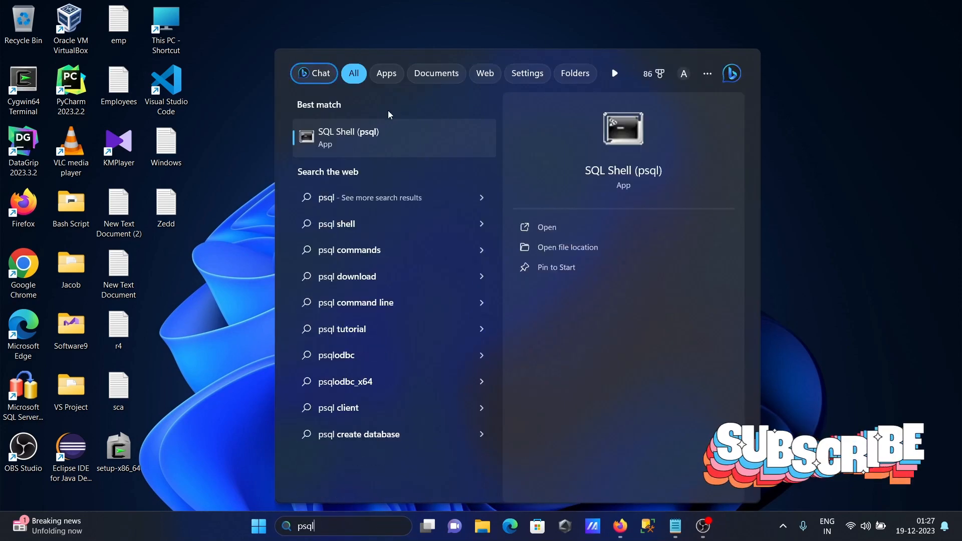
click(349, 137)
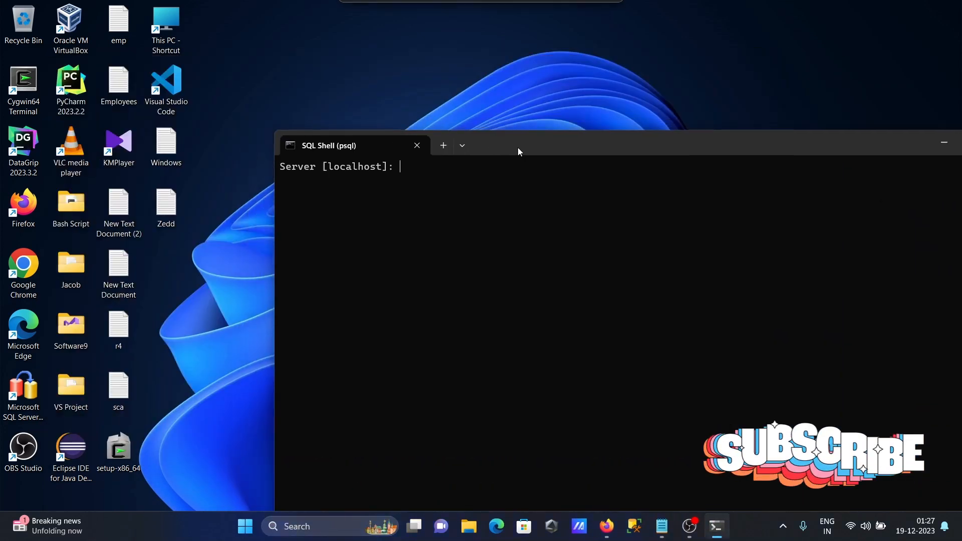
Connect to localhost, database postgres, port 5432 as postgres and reach the postgres=# prompt
text(localhost)
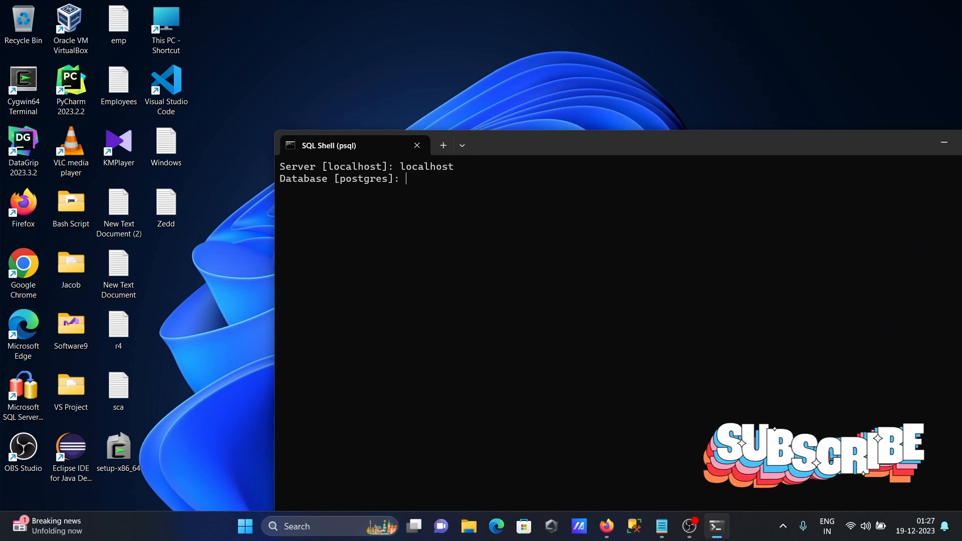
text(postgres)
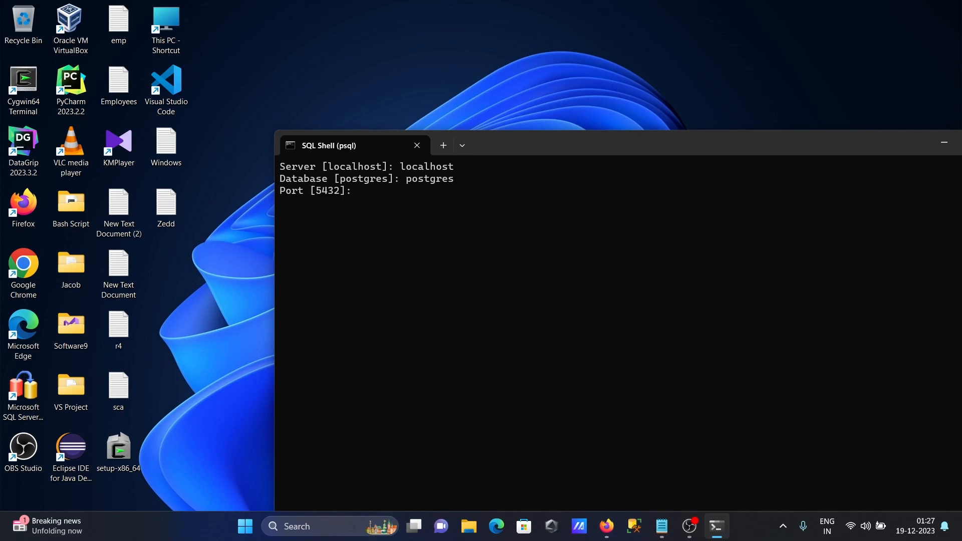
text(5432)
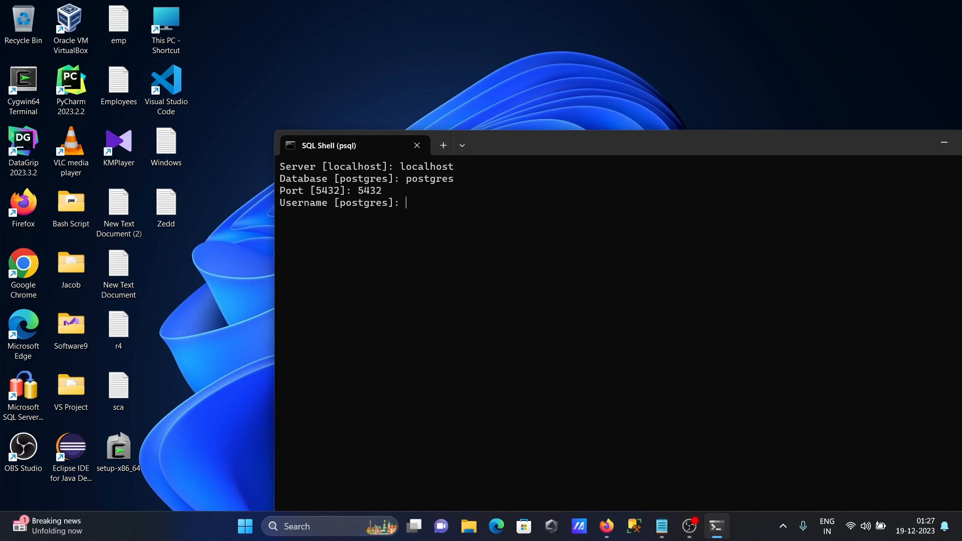
text(postgres)
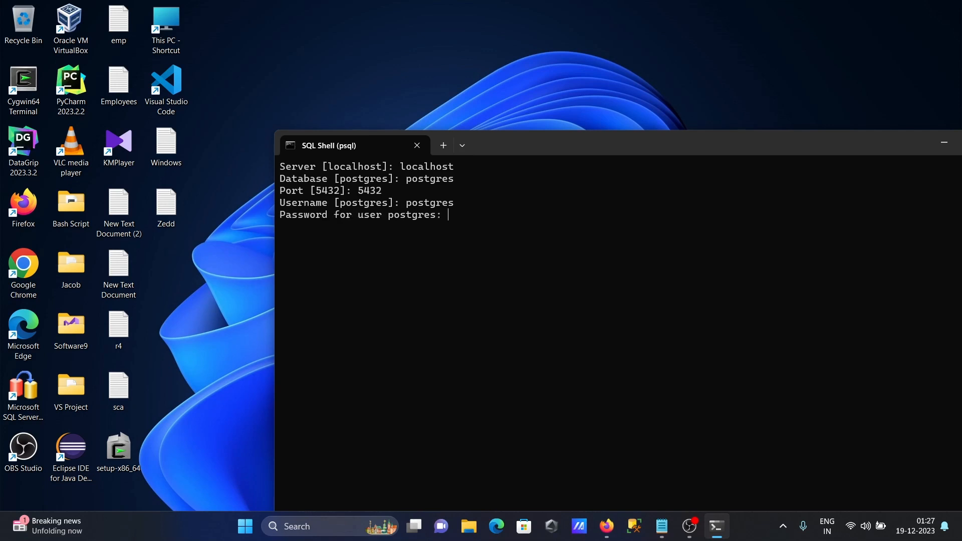
key(Enter)
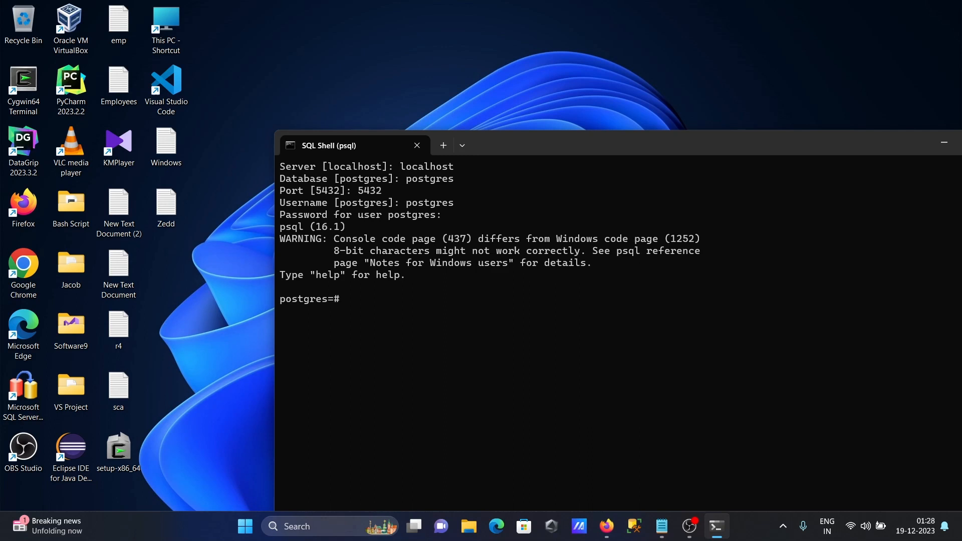
mouse_move(385, 328)
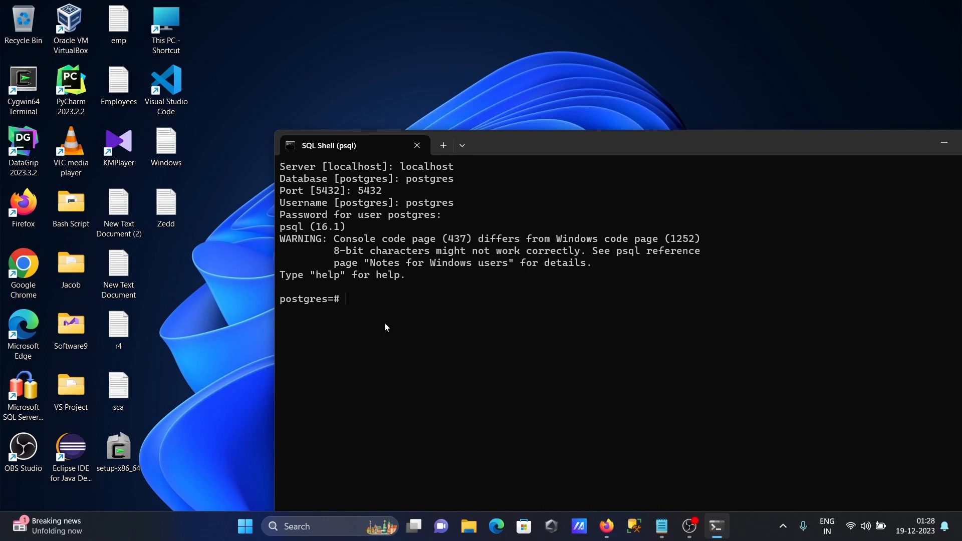
Run \dt to list the 14 public tables, including employees, jobs and departments
text(\)
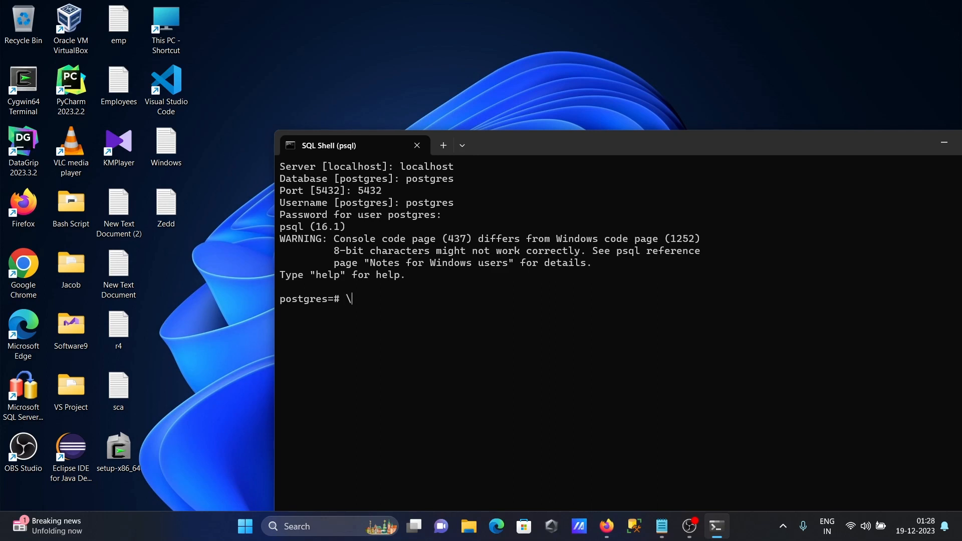
text(dt)
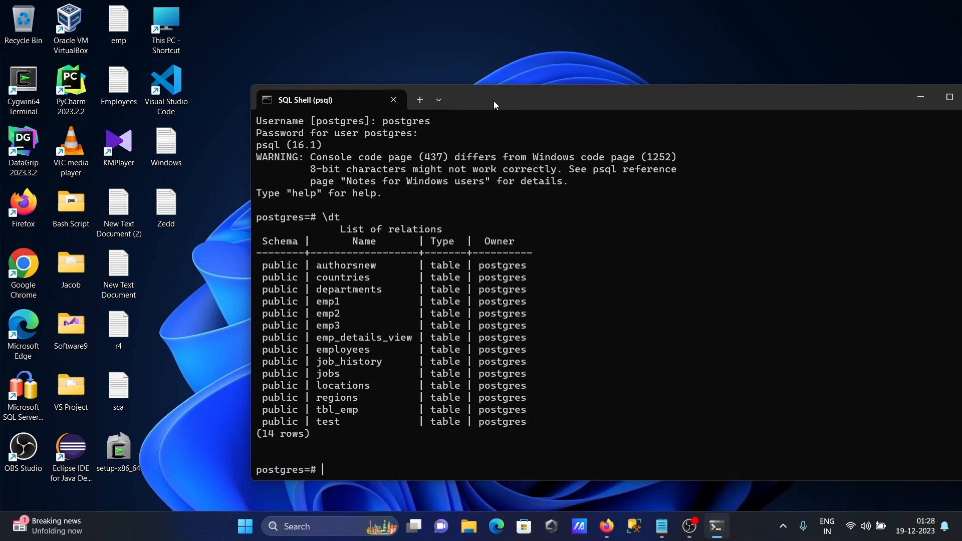
mouse_move(511, 272)
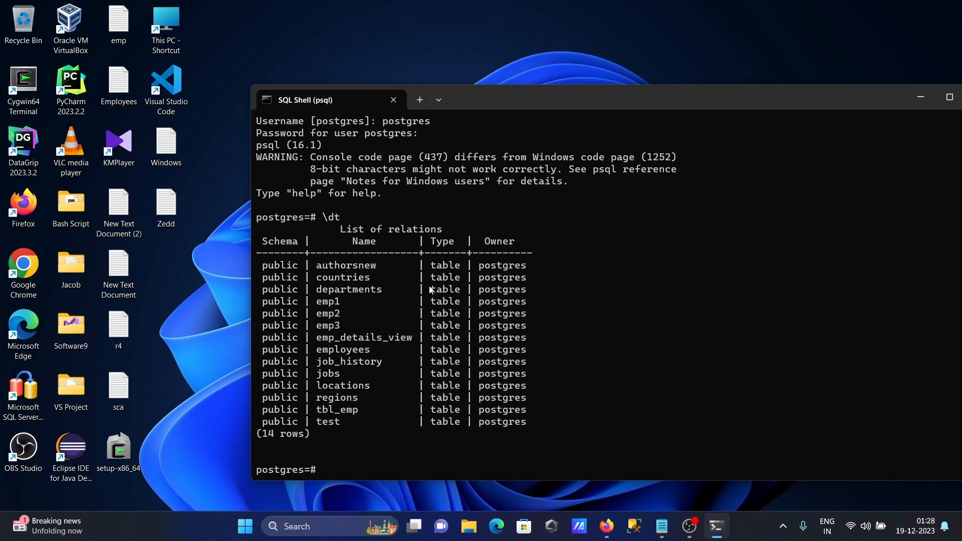
mouse_move(333, 391)
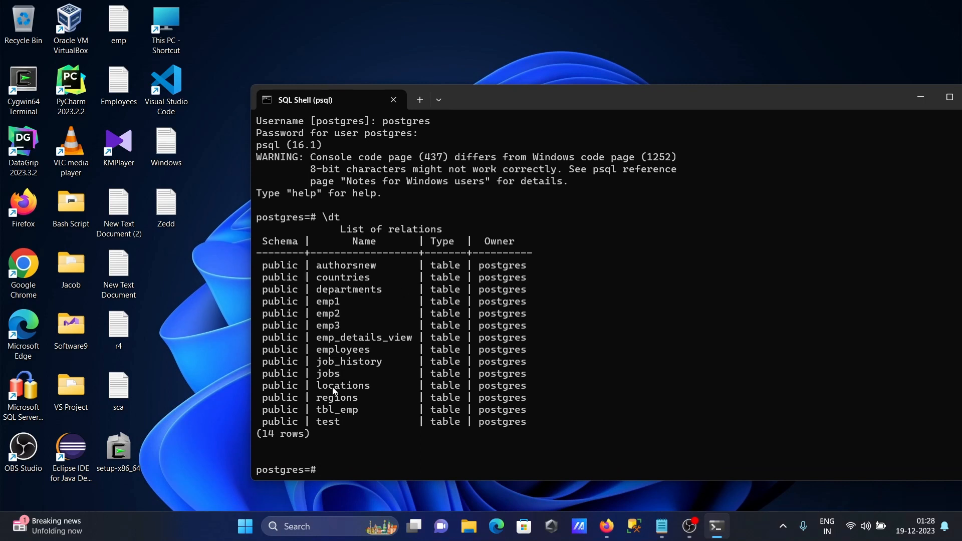
mouse_move(345, 318)
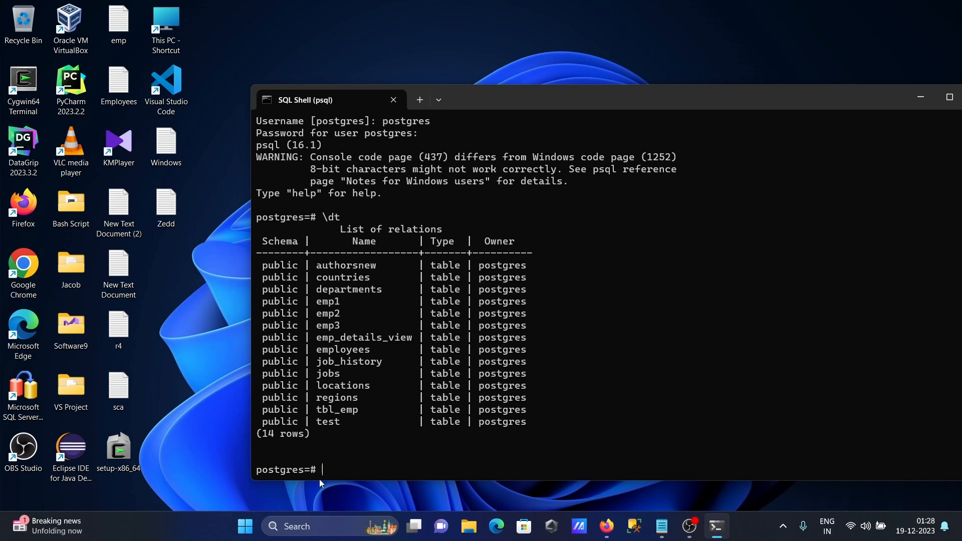
mouse_move(371, 446)
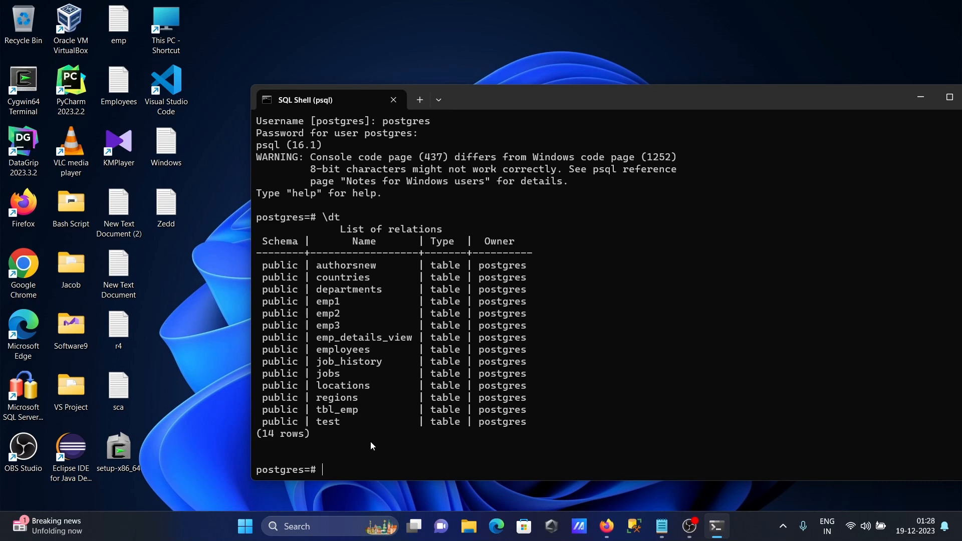
mouse_move(348, 457)
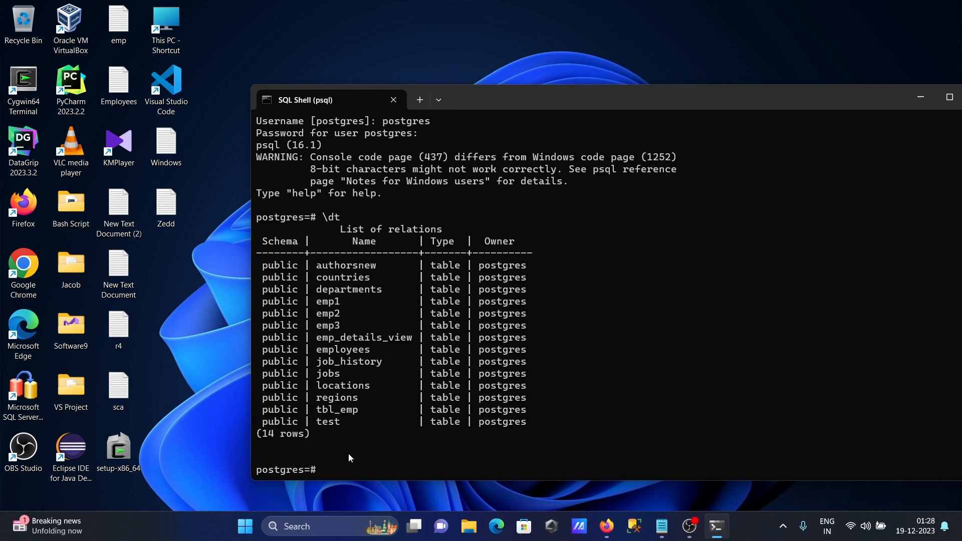
Run select * from pg_catalog.pg_tables to list schemaname, tablename and owner for every table
text(select * f)
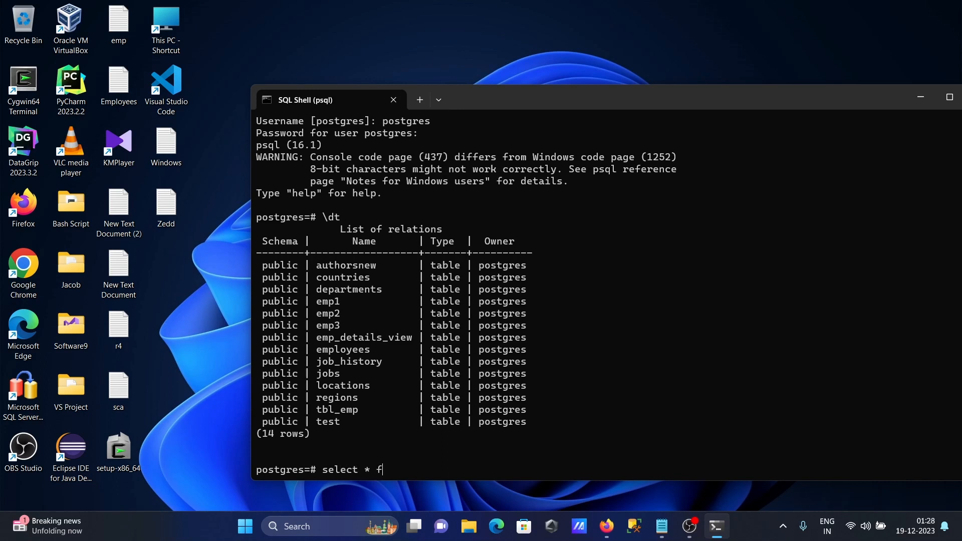
text(rom)
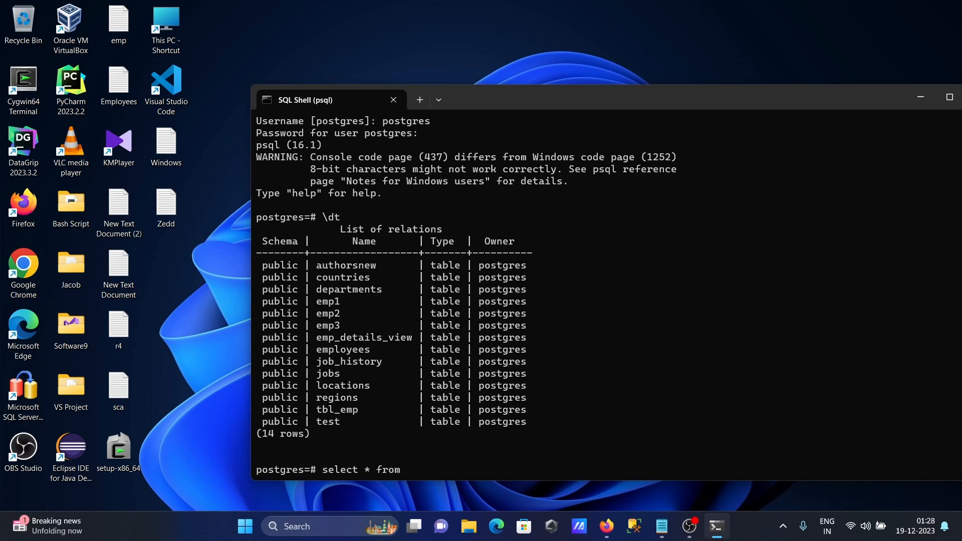
text(pg_)
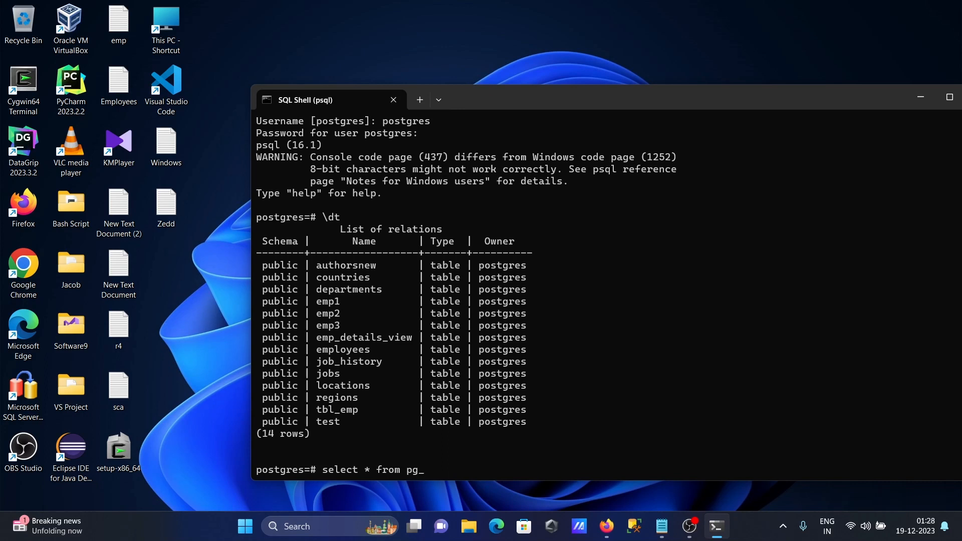
text(cat)
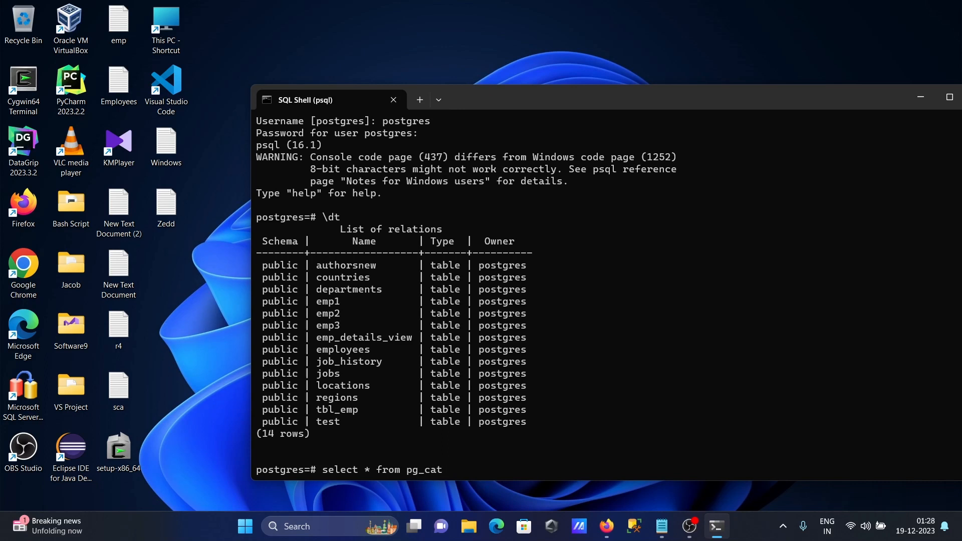
text(a)
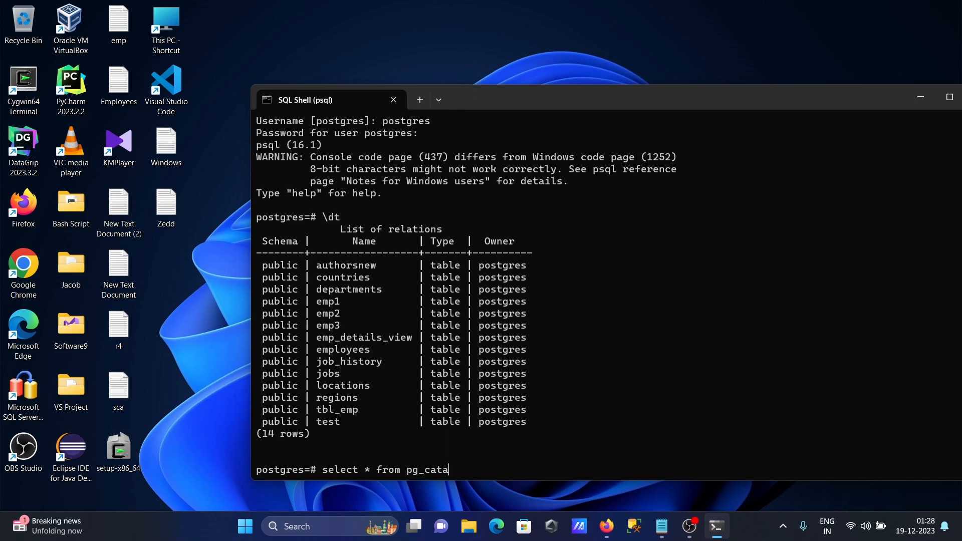
text(log)
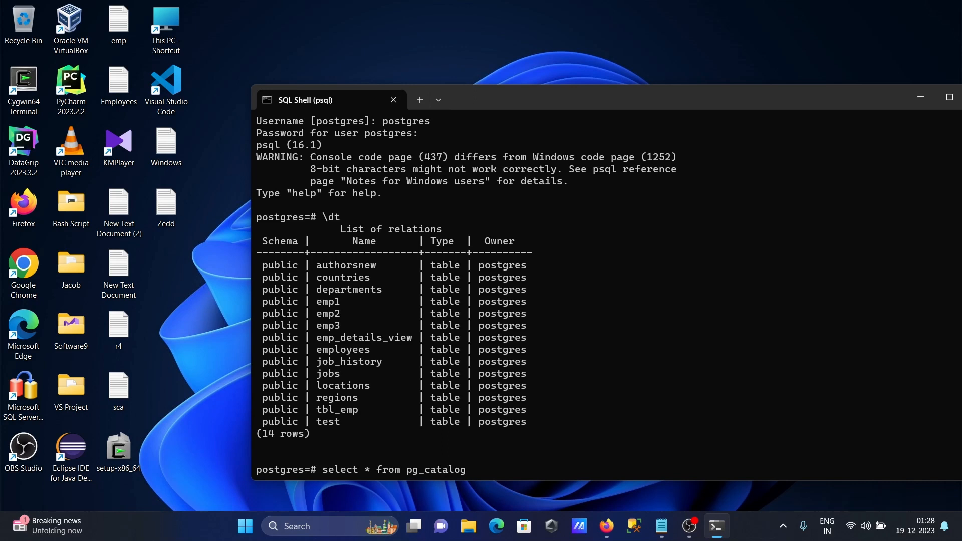
text(.pg)
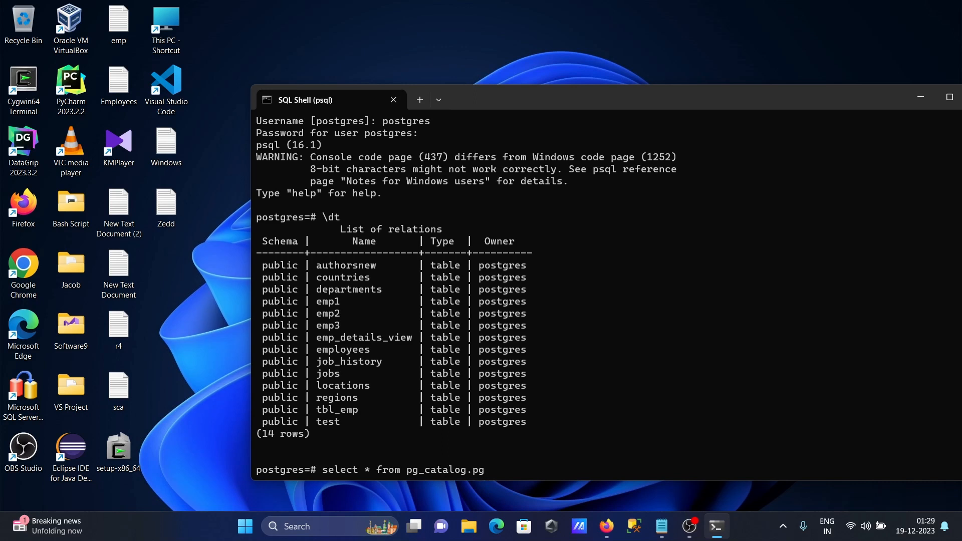
text(_t)
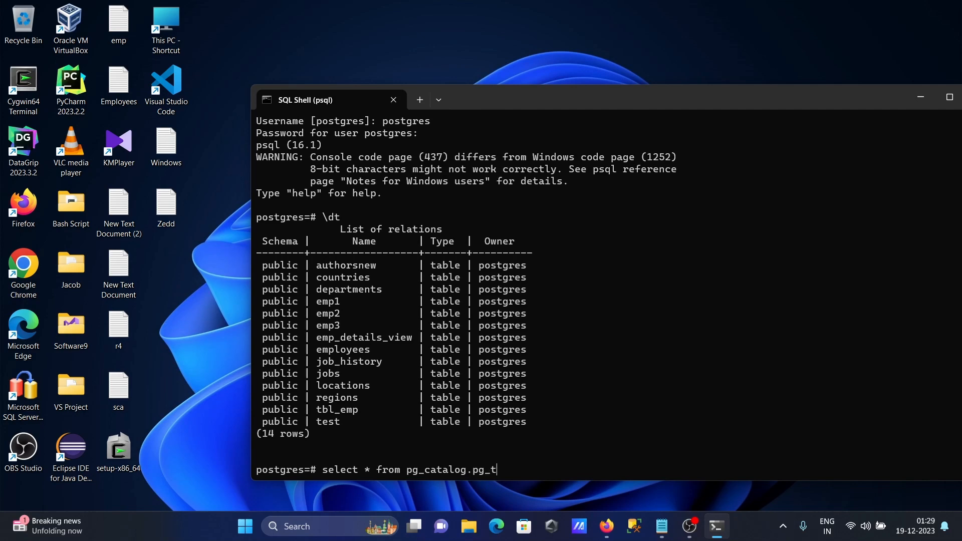
text(ables)
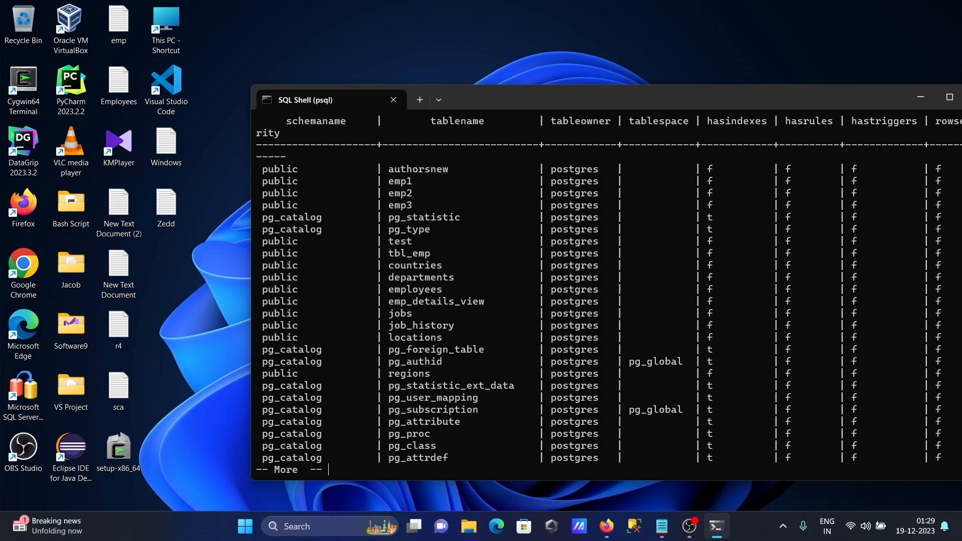
mouse_move(542, 236)
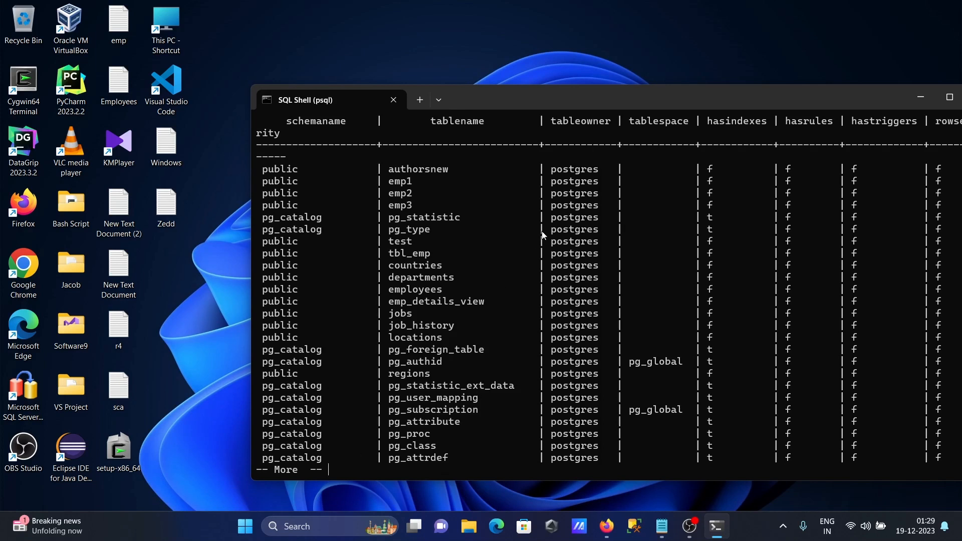
mouse_move(566, 241)
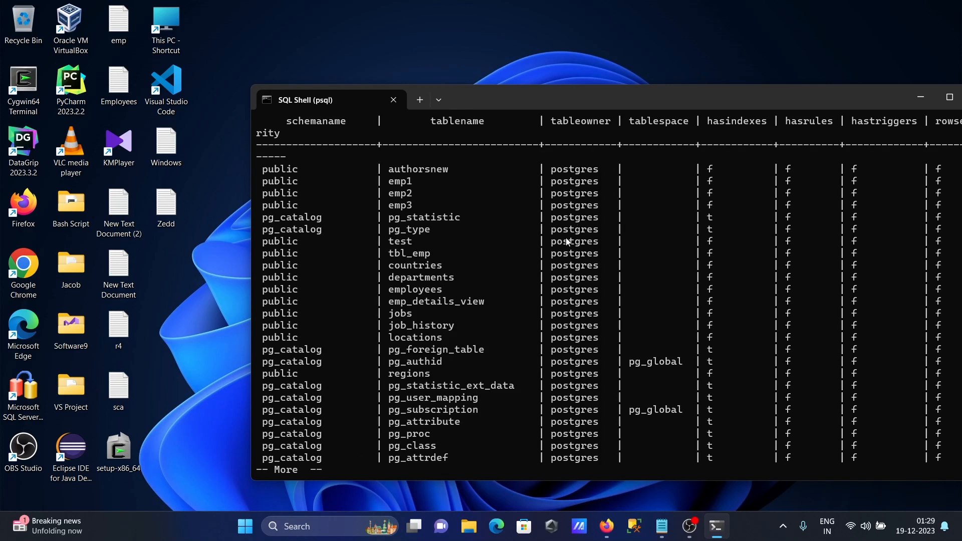
mouse_move(410, 181)
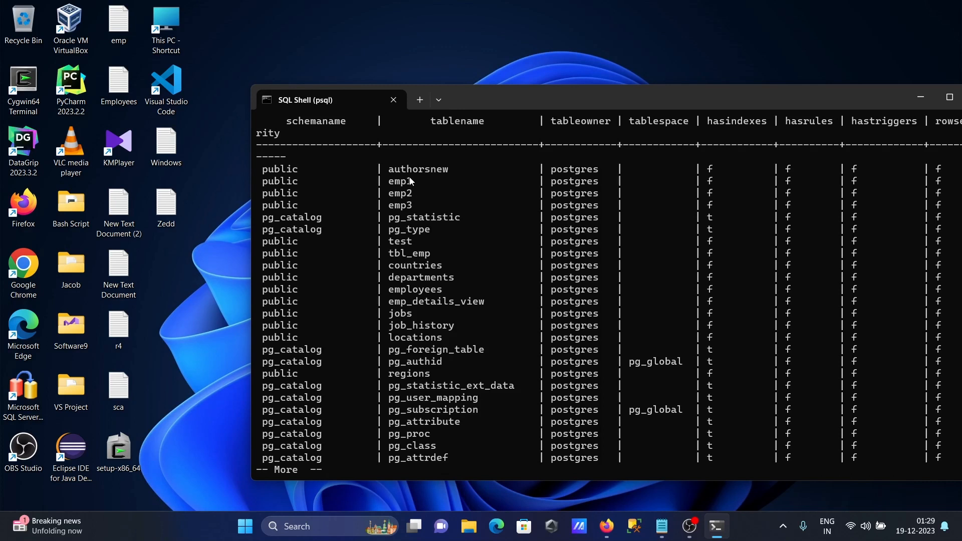
mouse_move(407, 289)
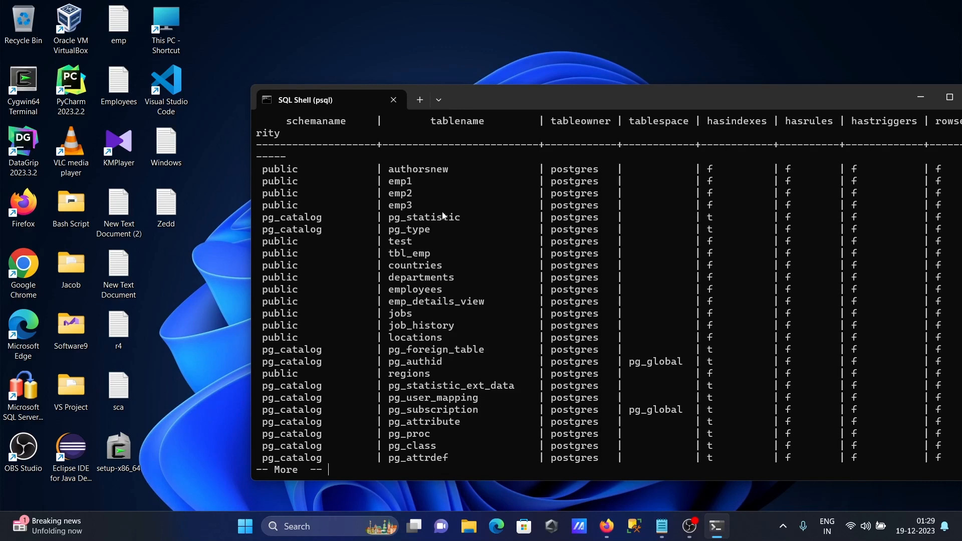
mouse_move(282, 205)
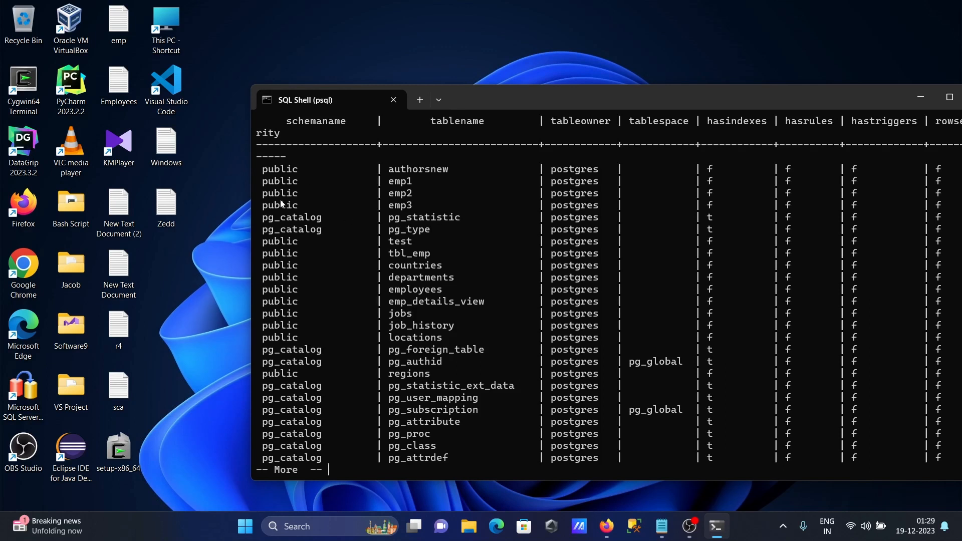
mouse_move(304, 248)
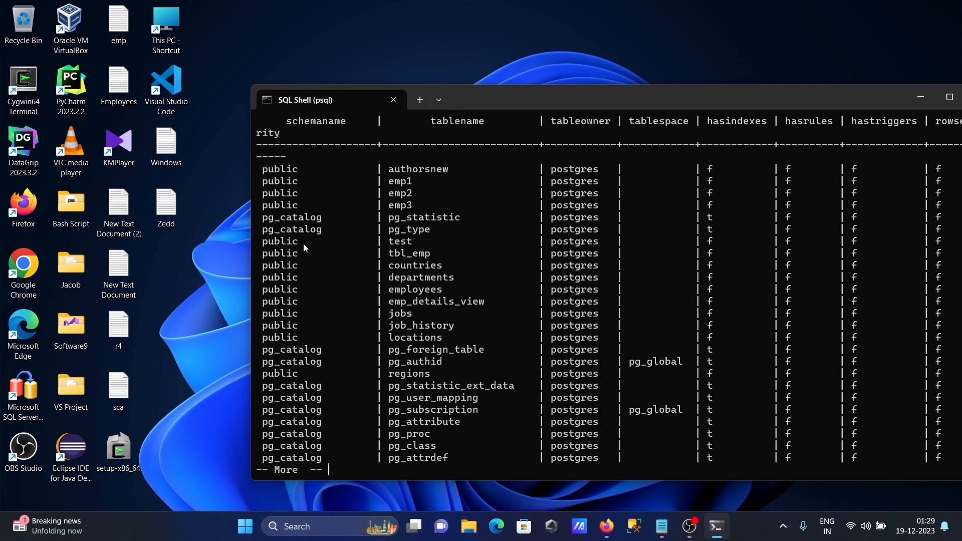
mouse_move(287, 366)
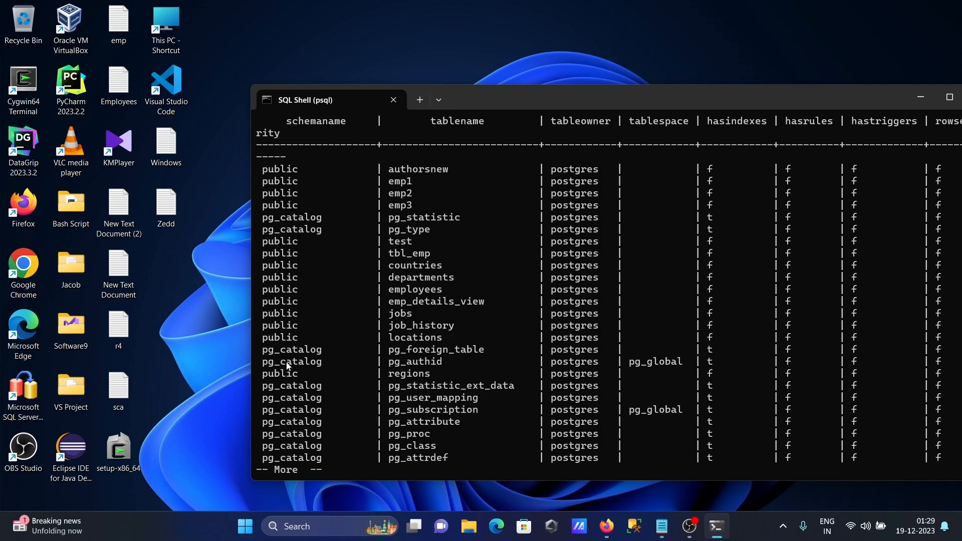
mouse_move(267, 422)
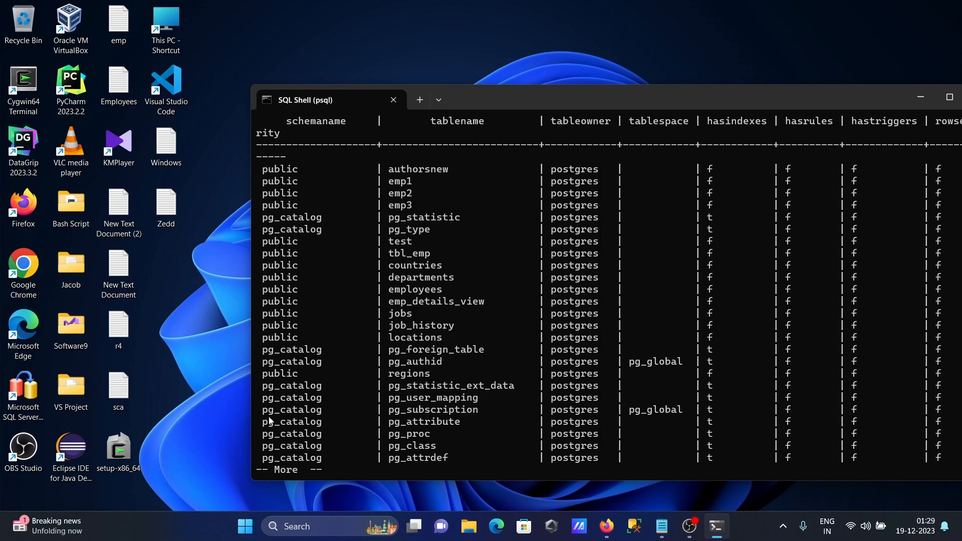
mouse_move(946, 97)
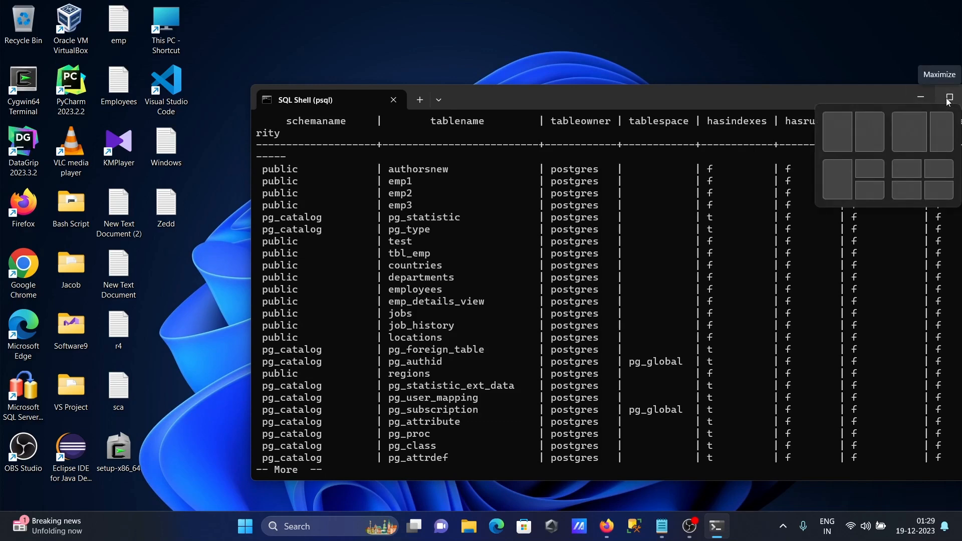
click(948, 97)
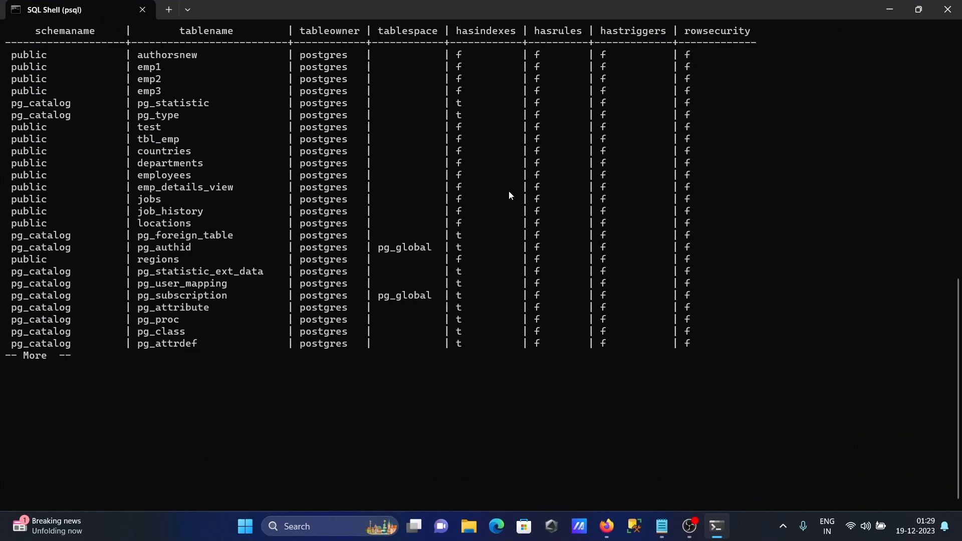
mouse_move(262, 41)
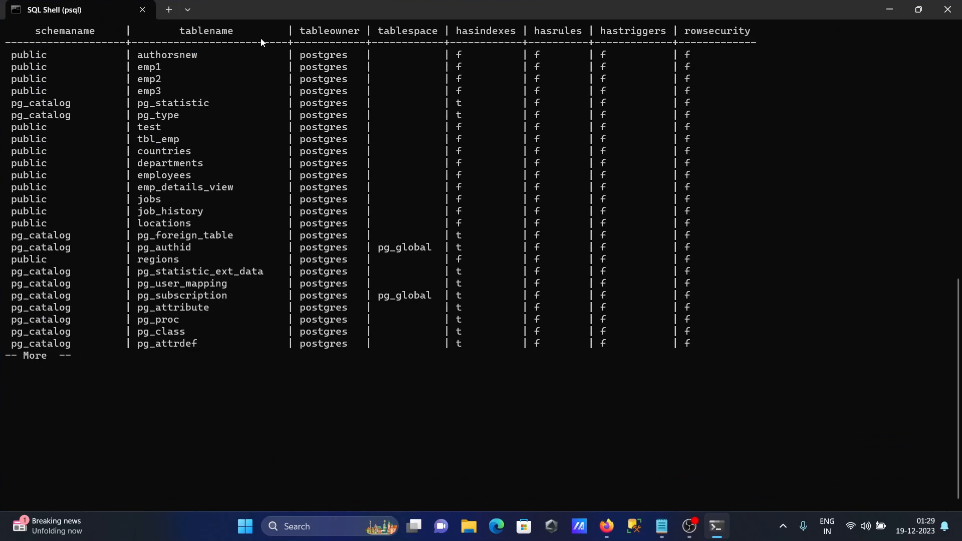
mouse_move(667, 47)
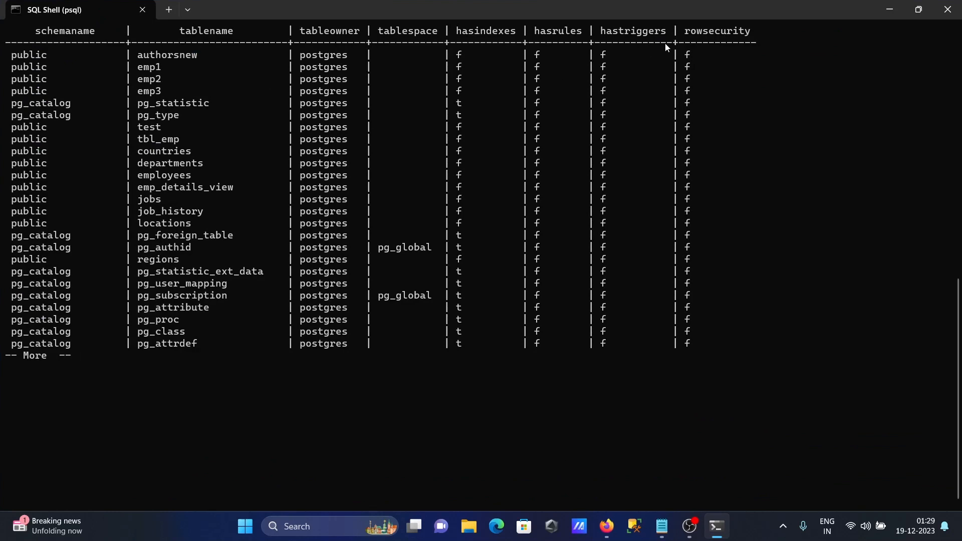
click(919, 9)
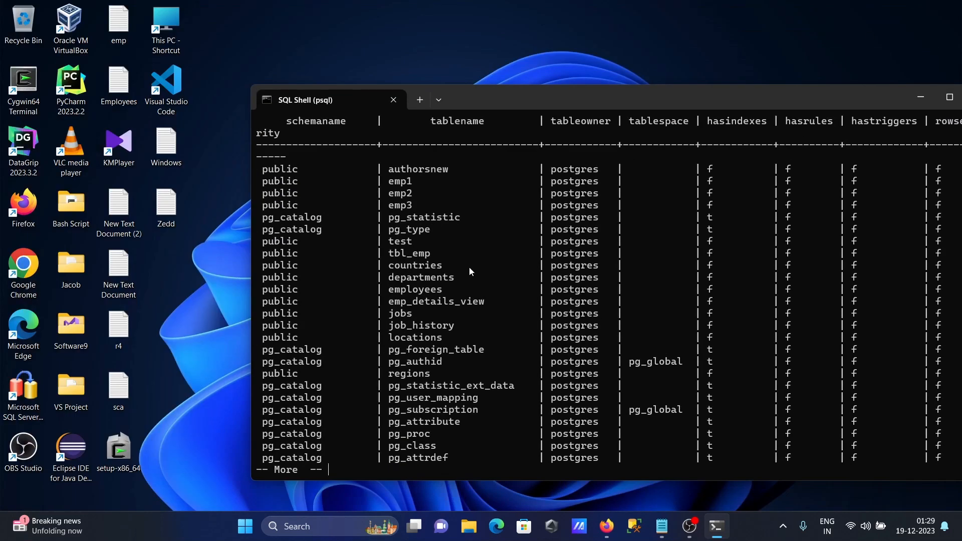
mouse_move(680, 508)
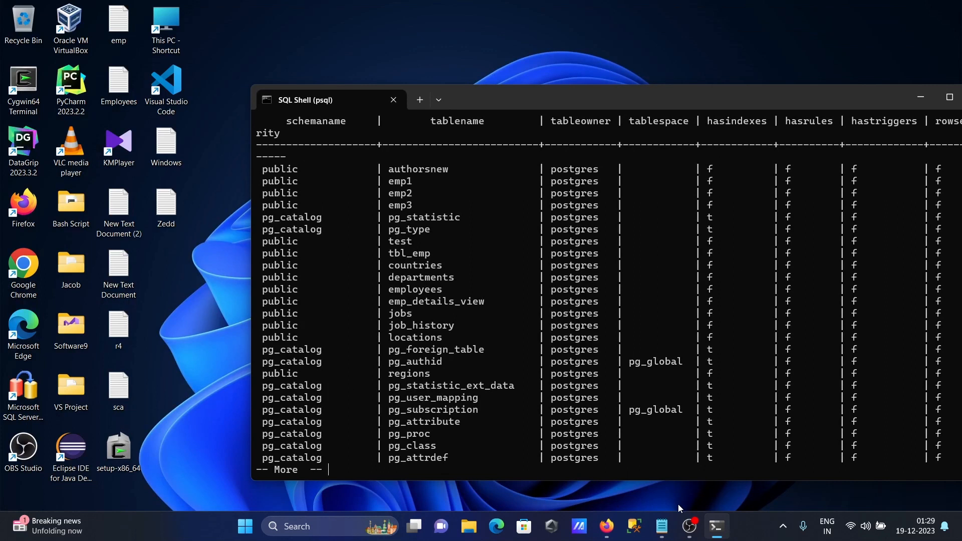
Bring the Notepad note '-- How to show tables in PostgreSQL' to the front
click(661, 526)
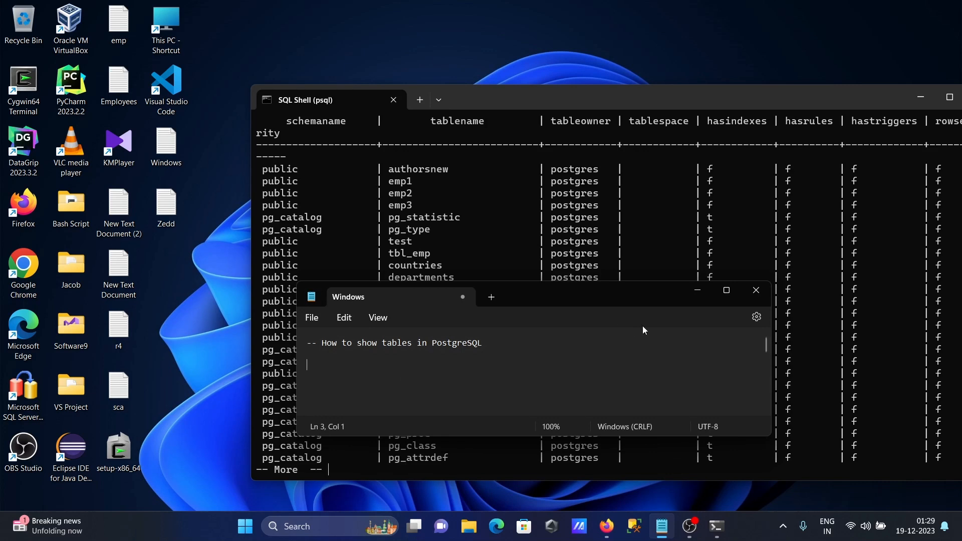
mouse_move(705, 306)
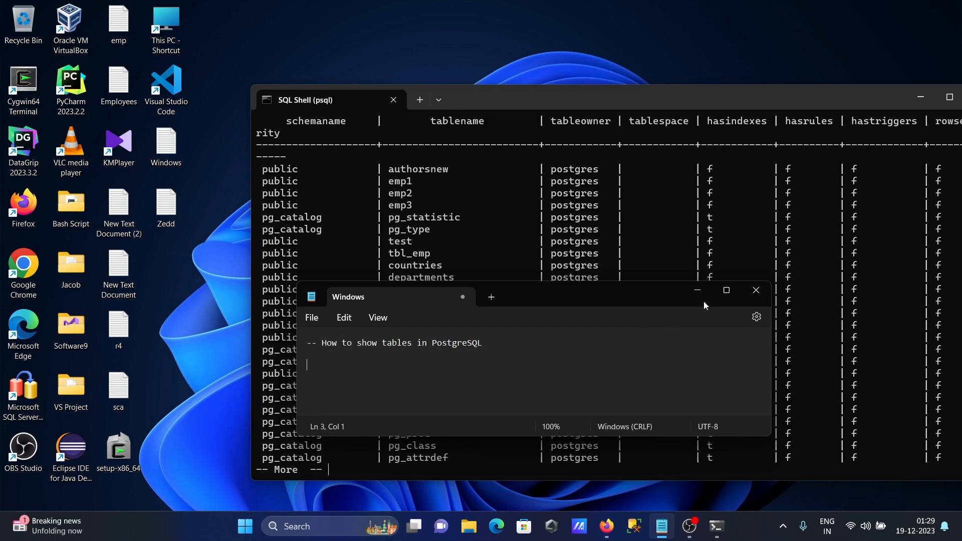